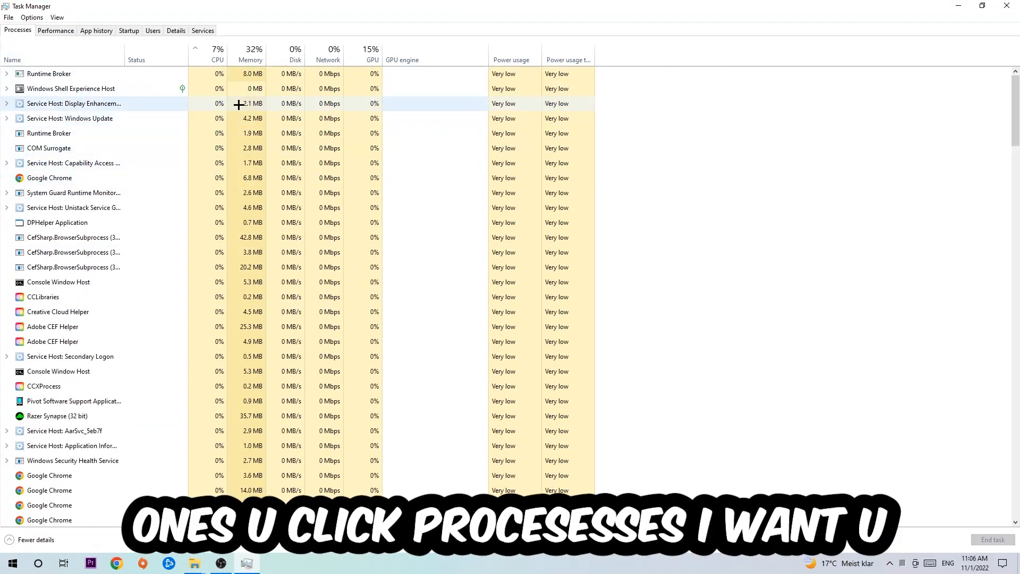
Select Google Chrome in the Processes list and end its task.
click(50, 177)
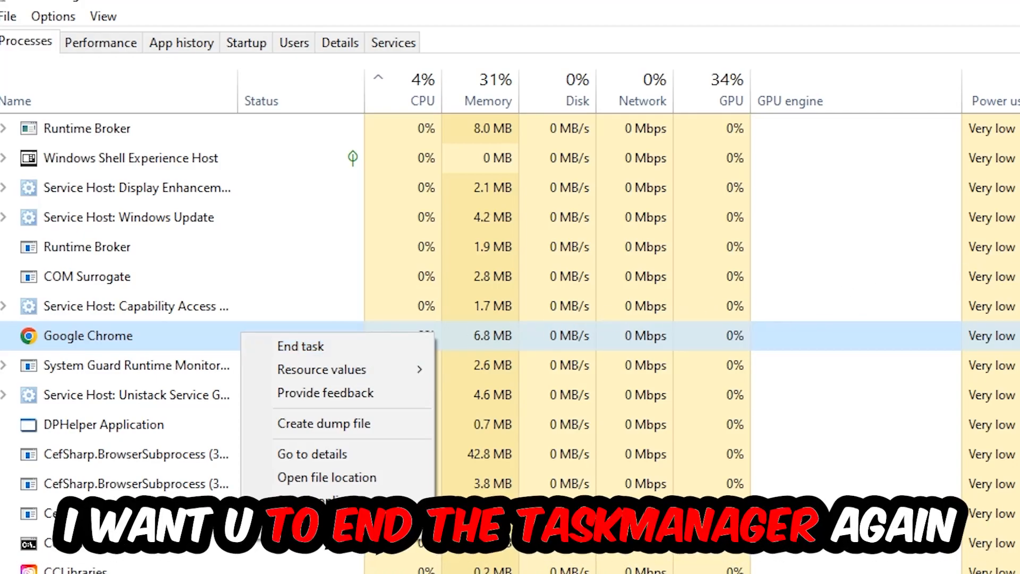
click(300, 346)
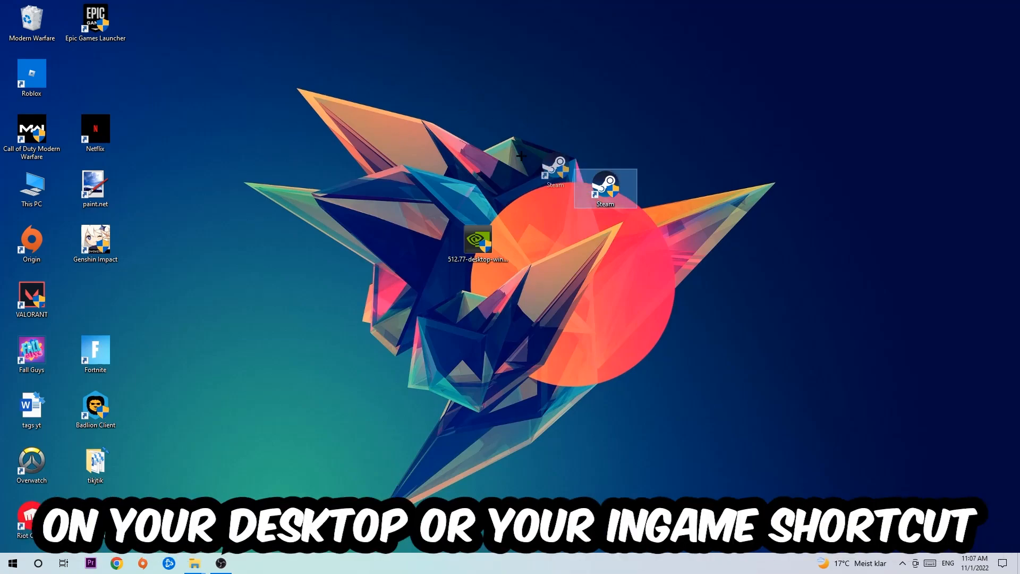
Run Steam as administrator from its context menu, reposition the shortcut, then bring up its Properties dialog.
right_click(605, 189)
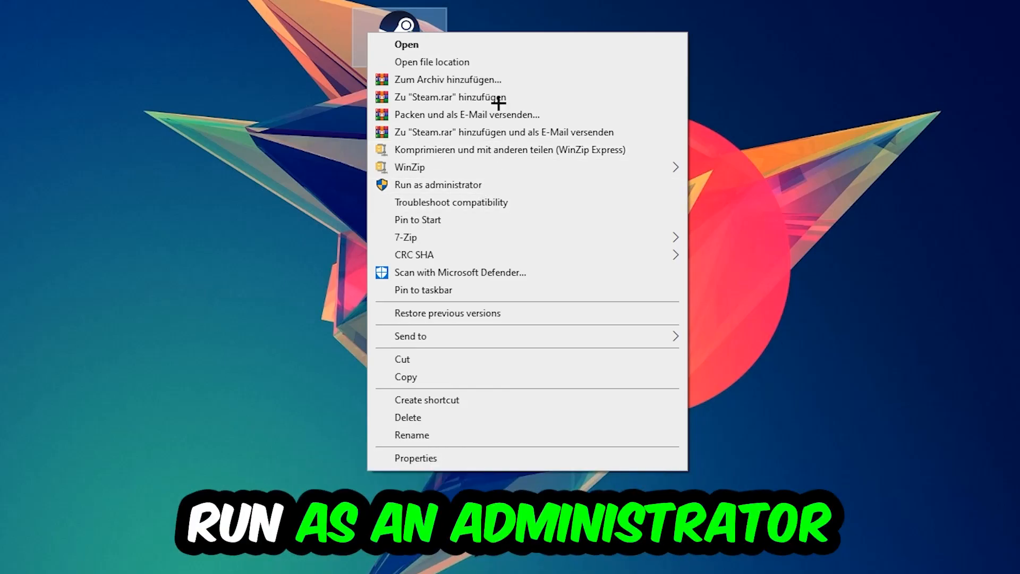
click(437, 184)
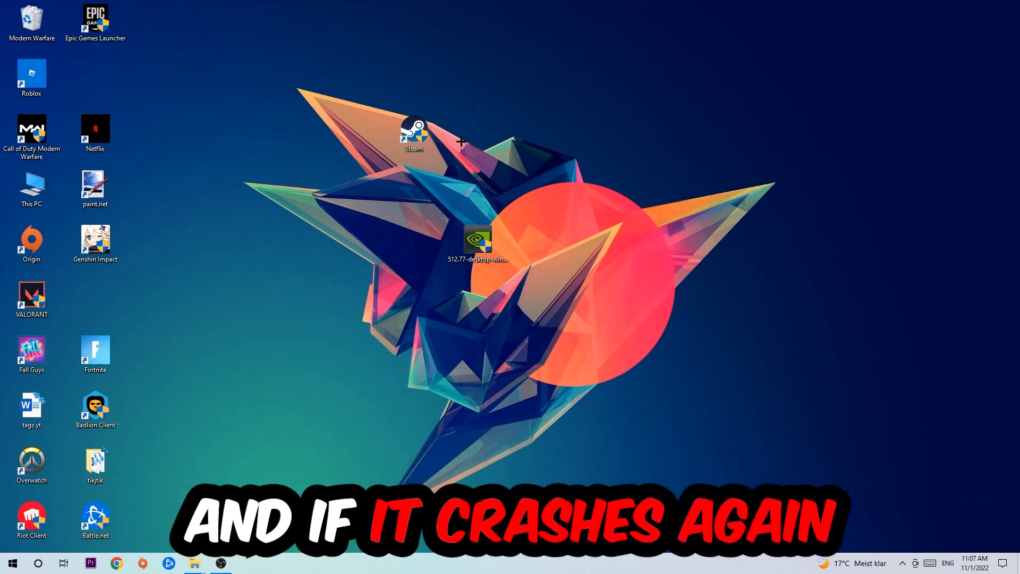
drag(413, 134, 350, 187)
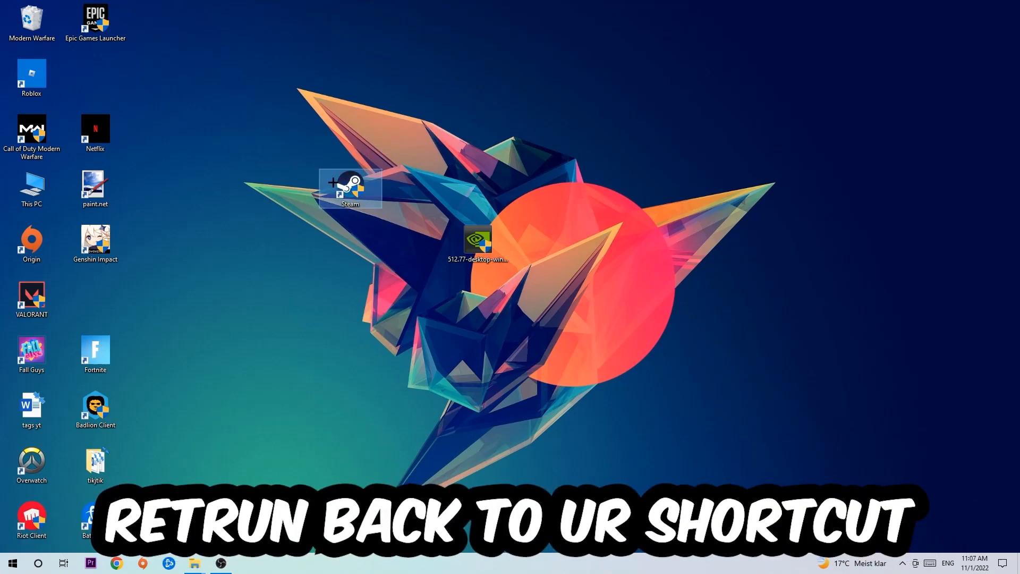
right_click(350, 189)
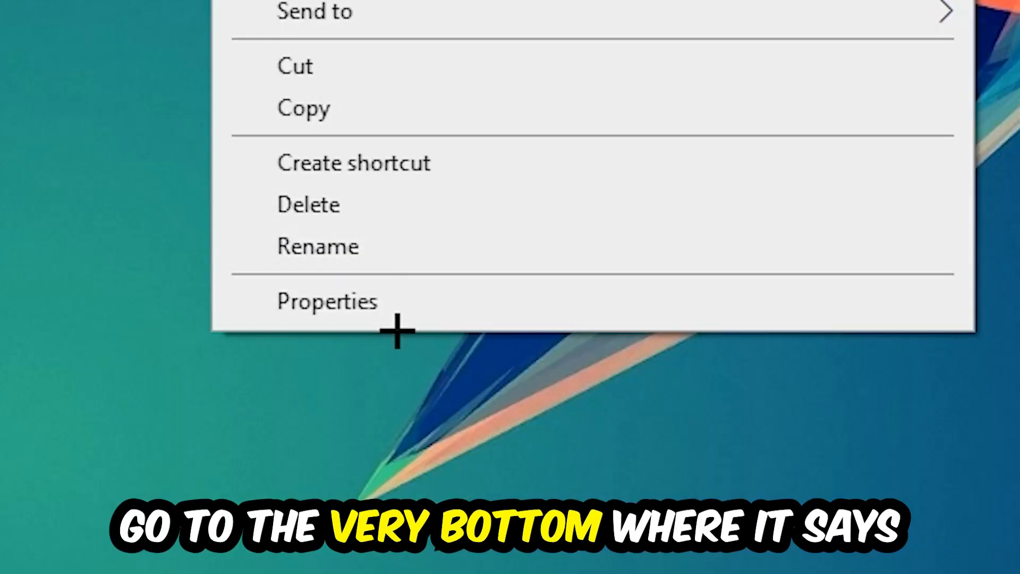
click(327, 301)
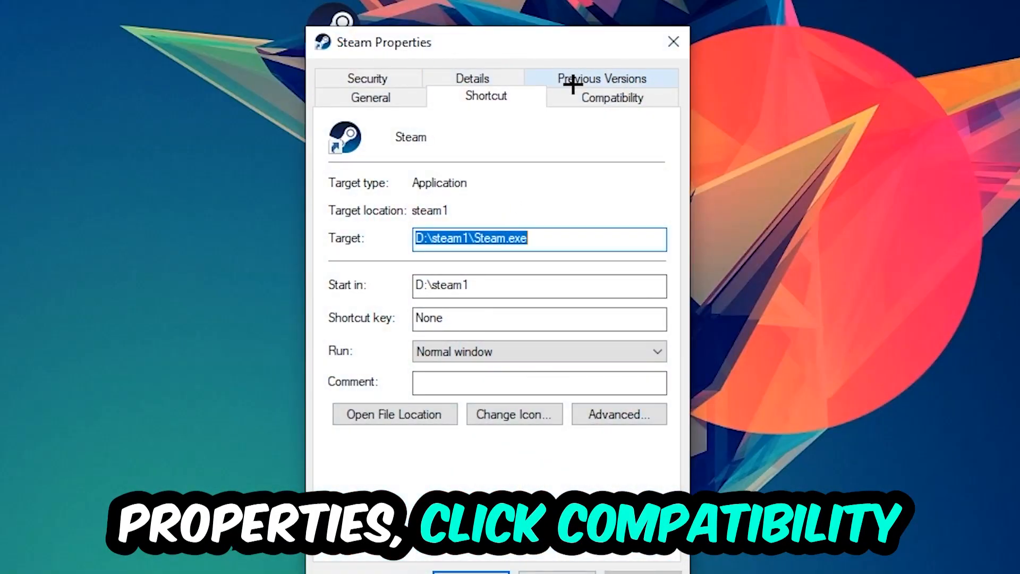
Under Compatibility, set Windows 8 mode with Run as administrator and confirm with OK.
click(610, 98)
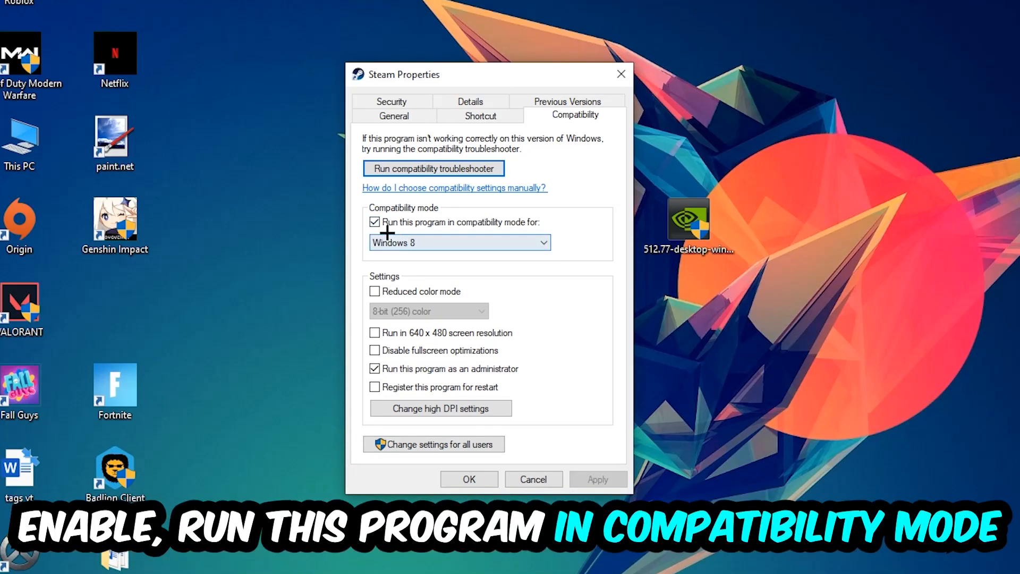
click(542, 242)
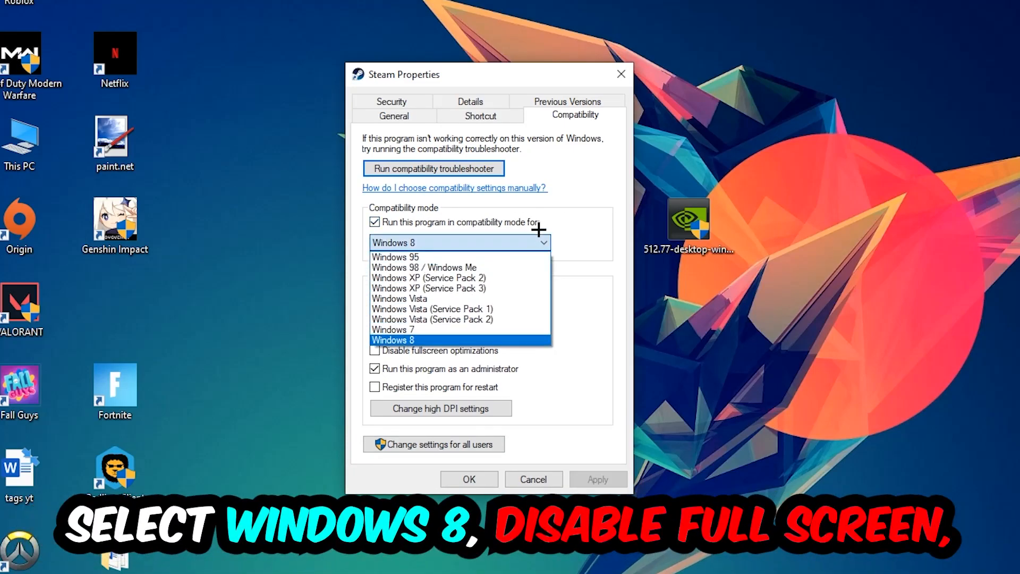
click(393, 340)
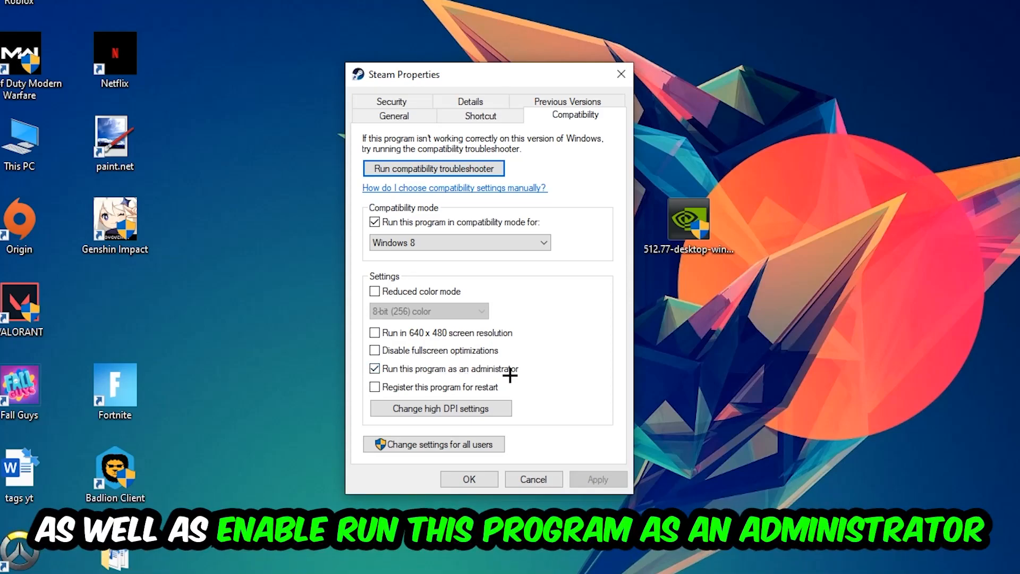
click(468, 479)
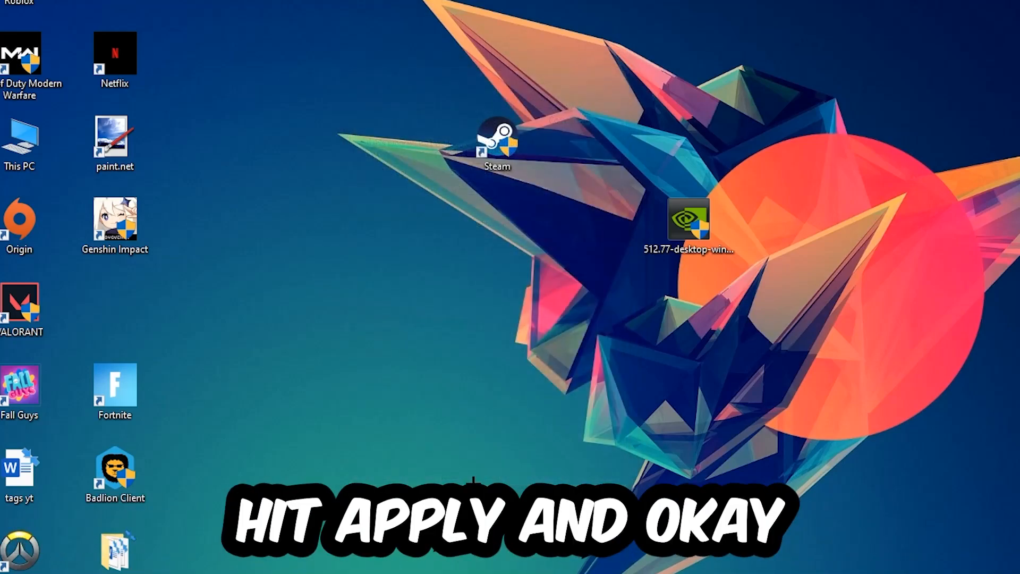